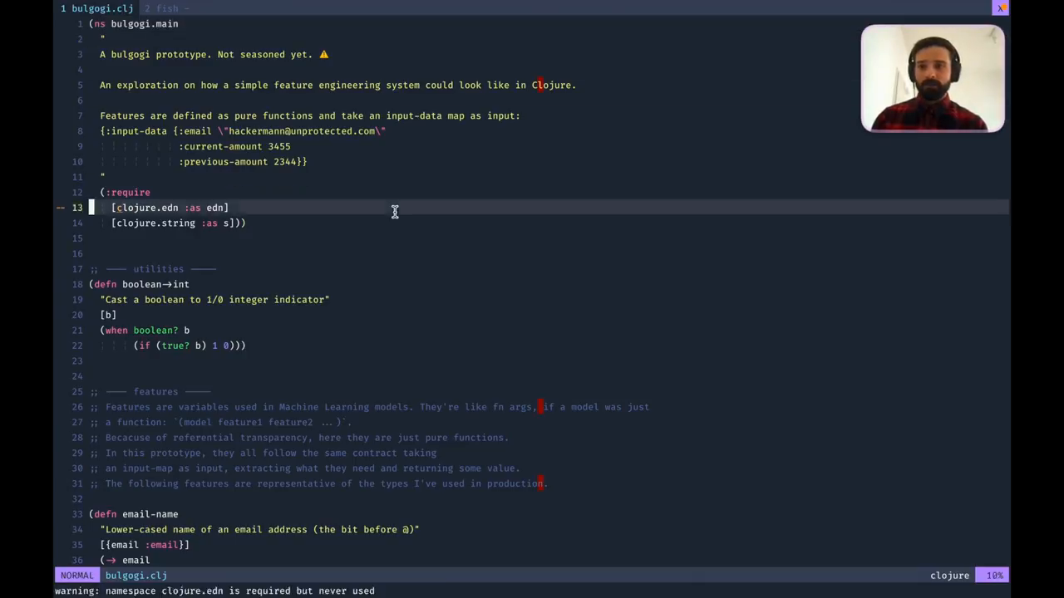
# Scroll past the ns header to the boolean utility and email-name, digit-count feature functions.
pyautogui.scroll(-3)
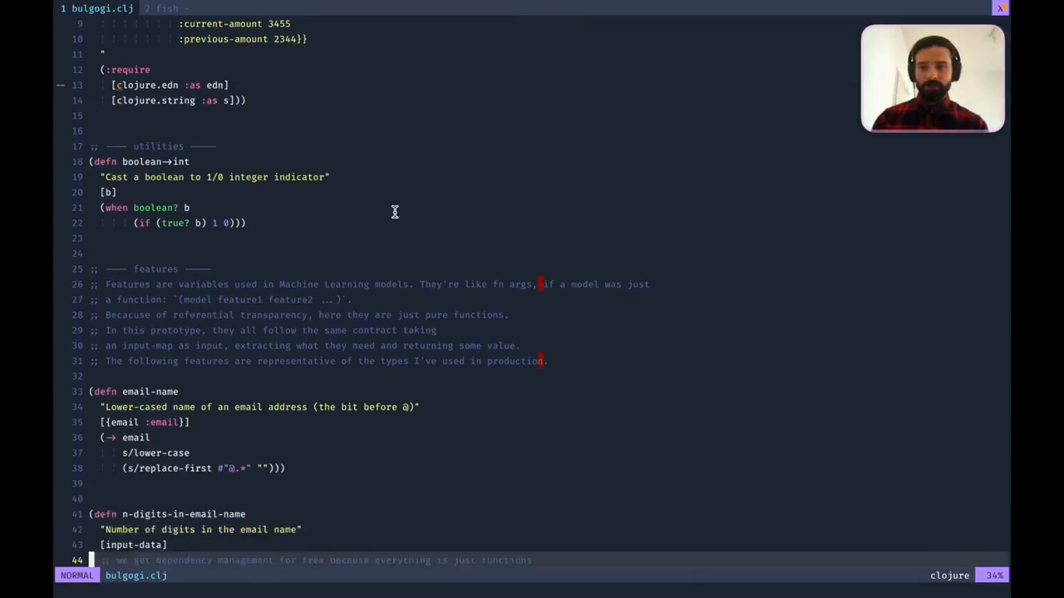
pyautogui.scroll(-3)
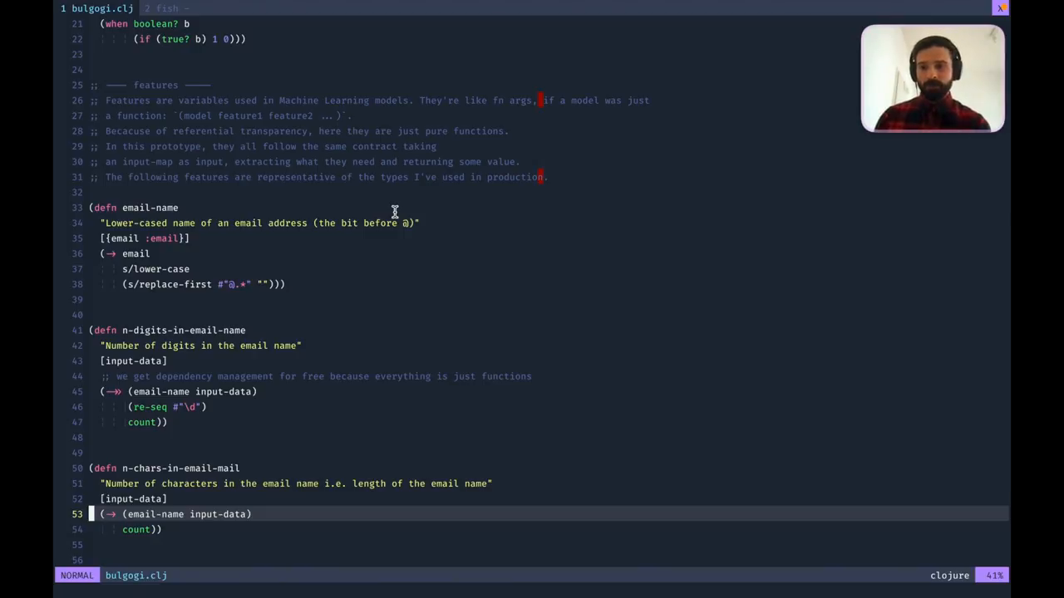
# Scroll through amount-difference and risky-item features to preprocess, response and the REPL example request.
pyautogui.scroll(-3)
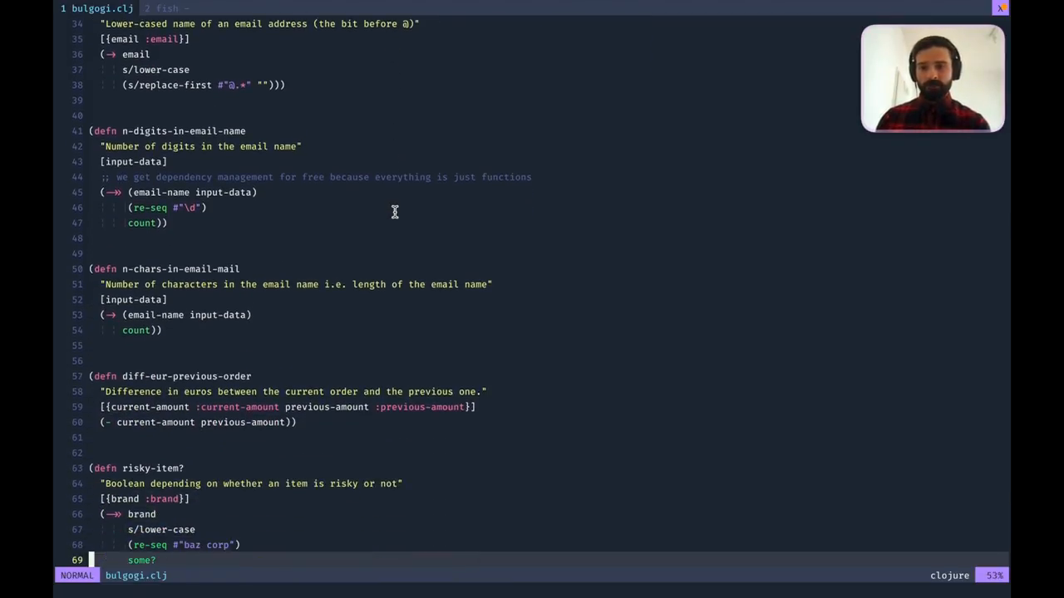
pyautogui.scroll(-3)
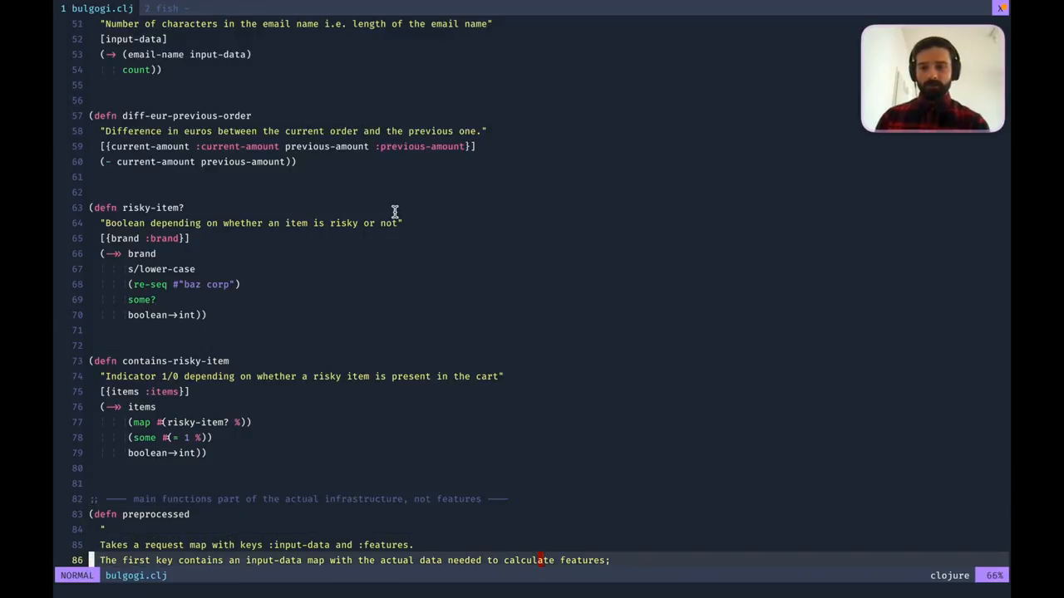
pyautogui.scroll(-3)
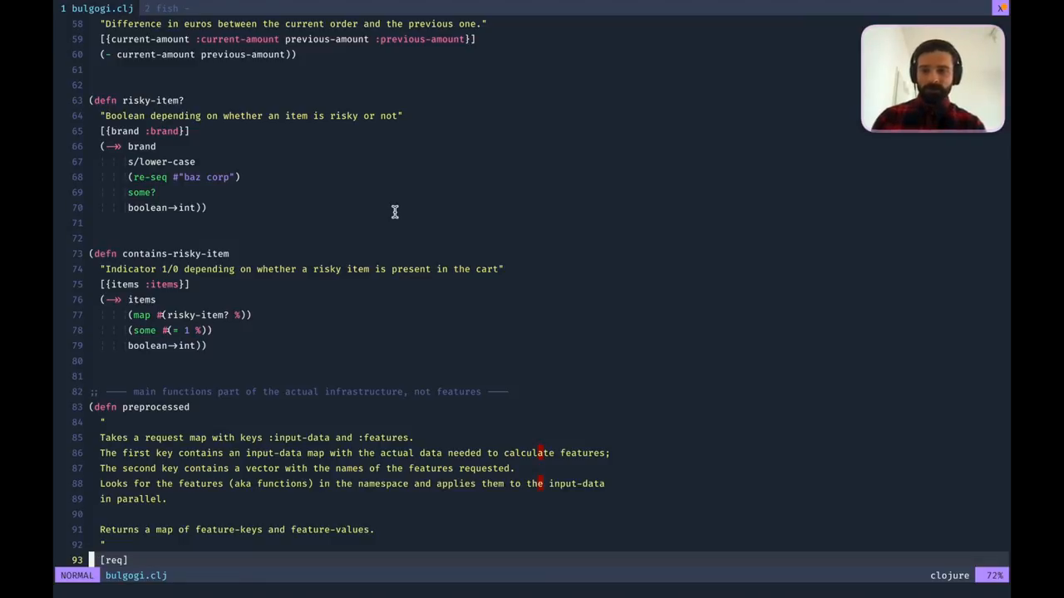
pyautogui.scroll(-3)
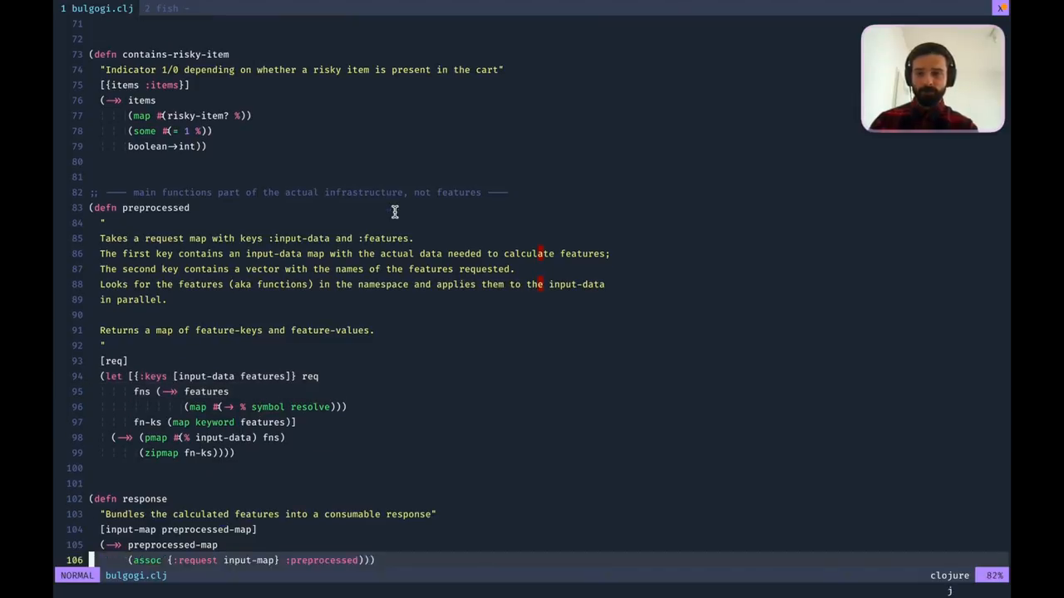
pyautogui.scroll(-3)
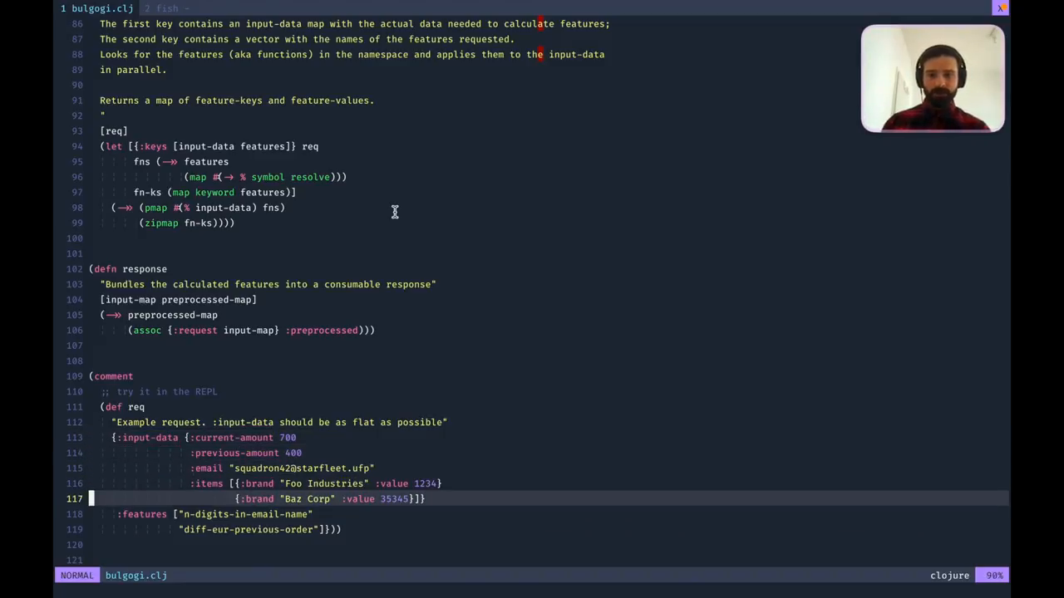
pyautogui.press('j')
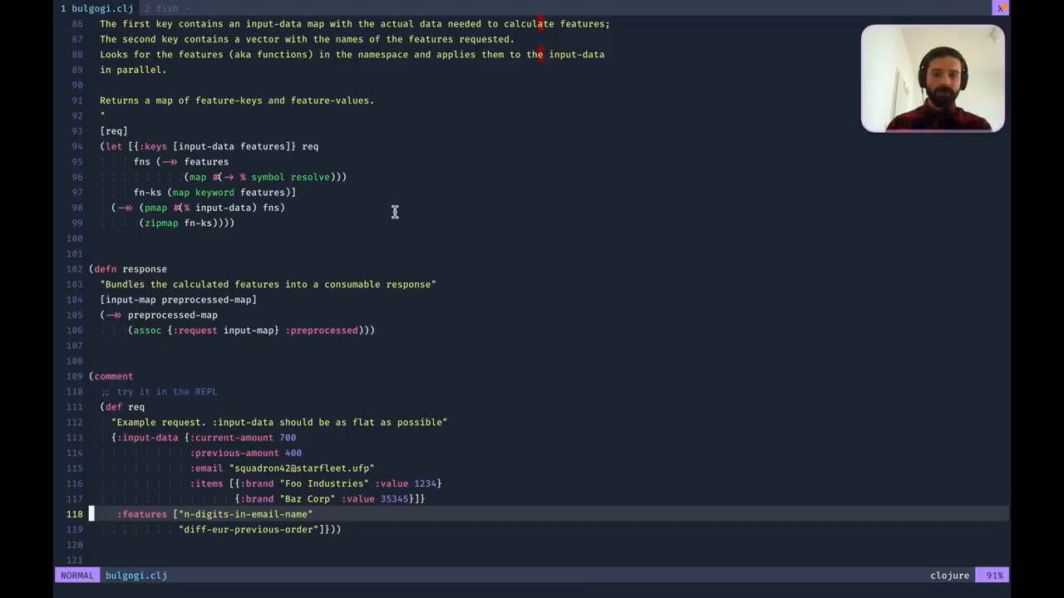
pyautogui.press('k')
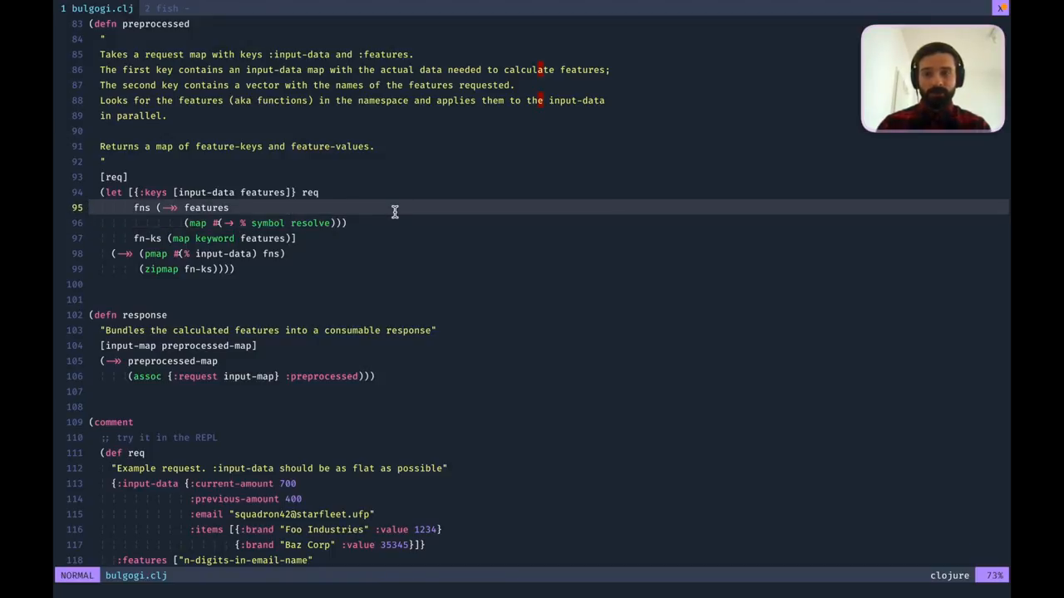
pyautogui.press('j')
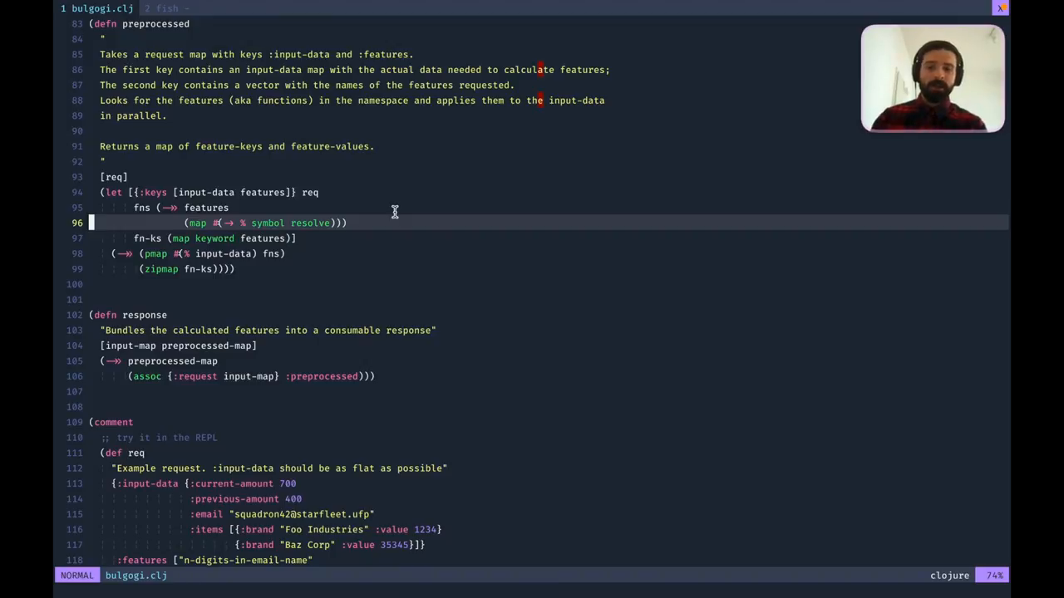
pyautogui.press('j')
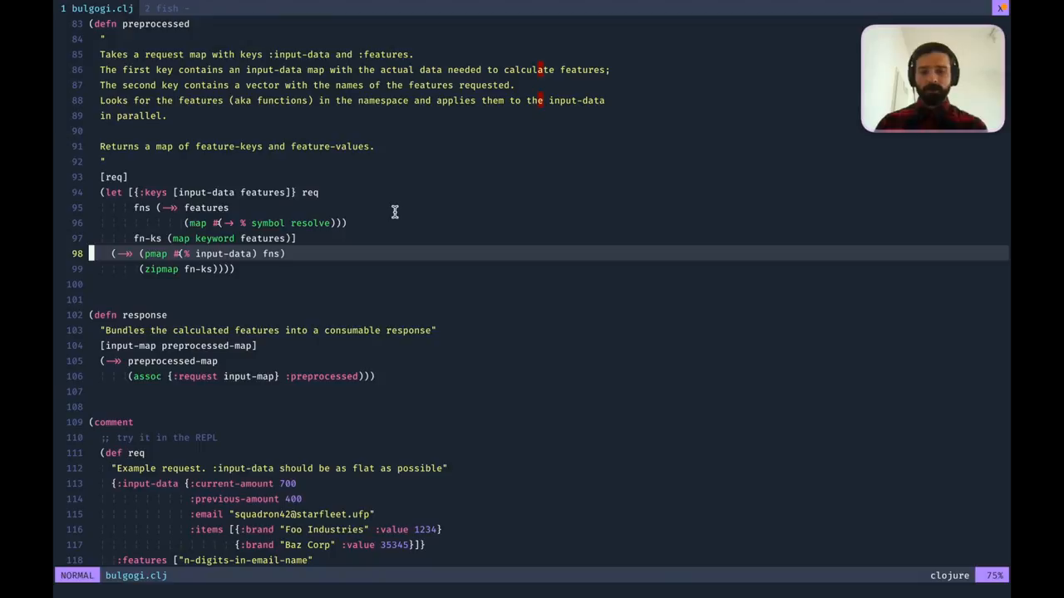
pyautogui.press('j')
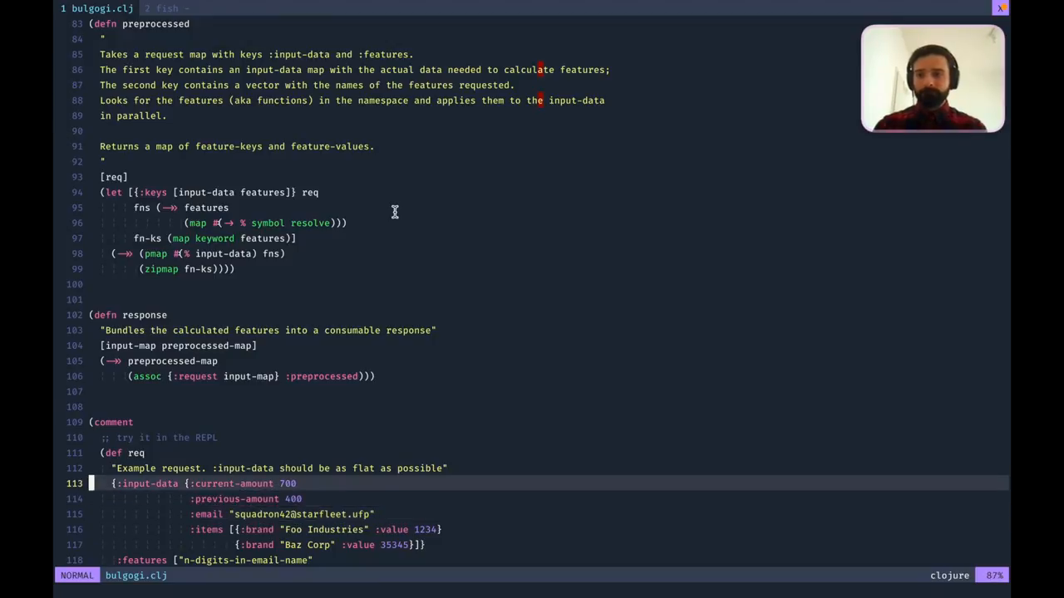
# Start a new quoted feature name in the example request's :features vector, typed so far as "co".
pyautogui.scroll(-3)
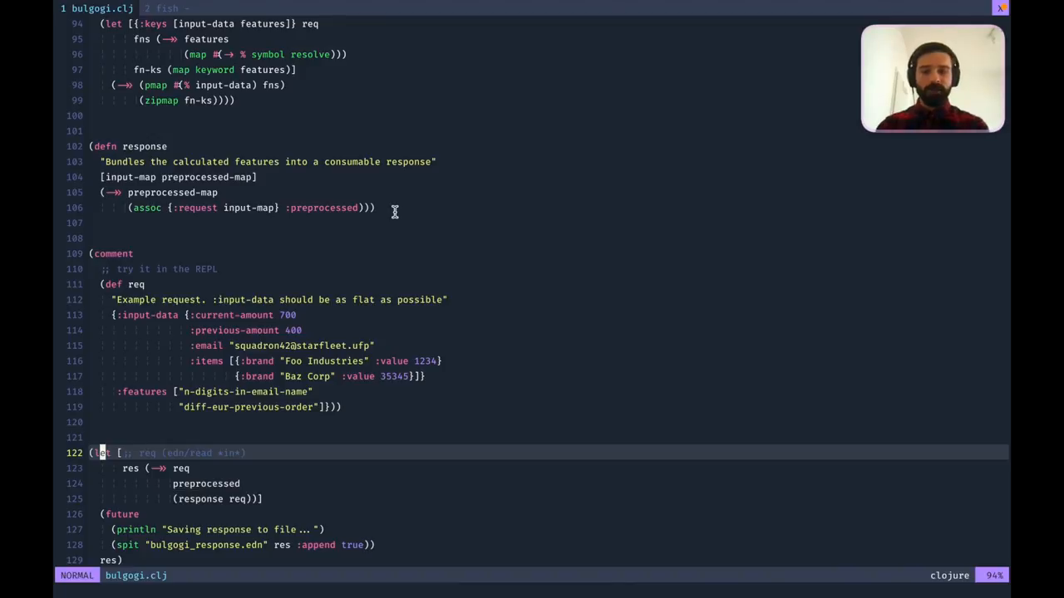
pyautogui.press('Escape')
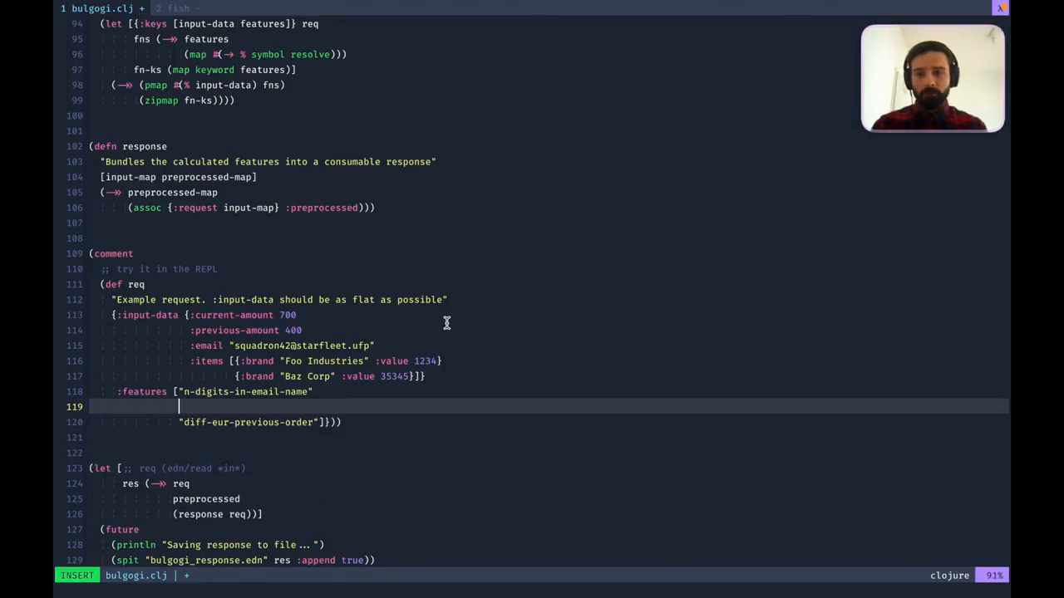
pyautogui.write('"cv')
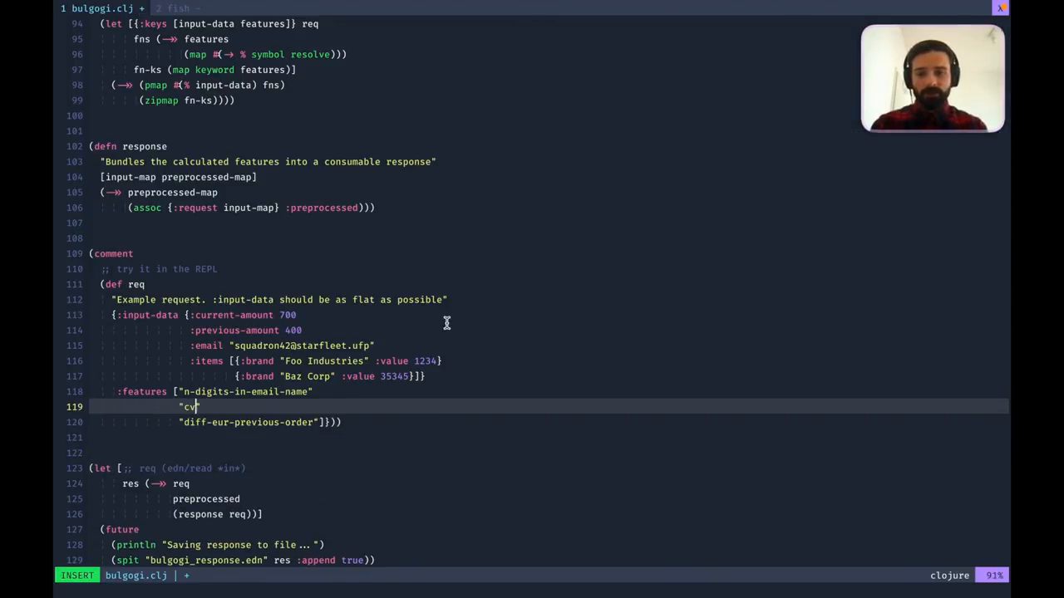
pyautogui.write('c')
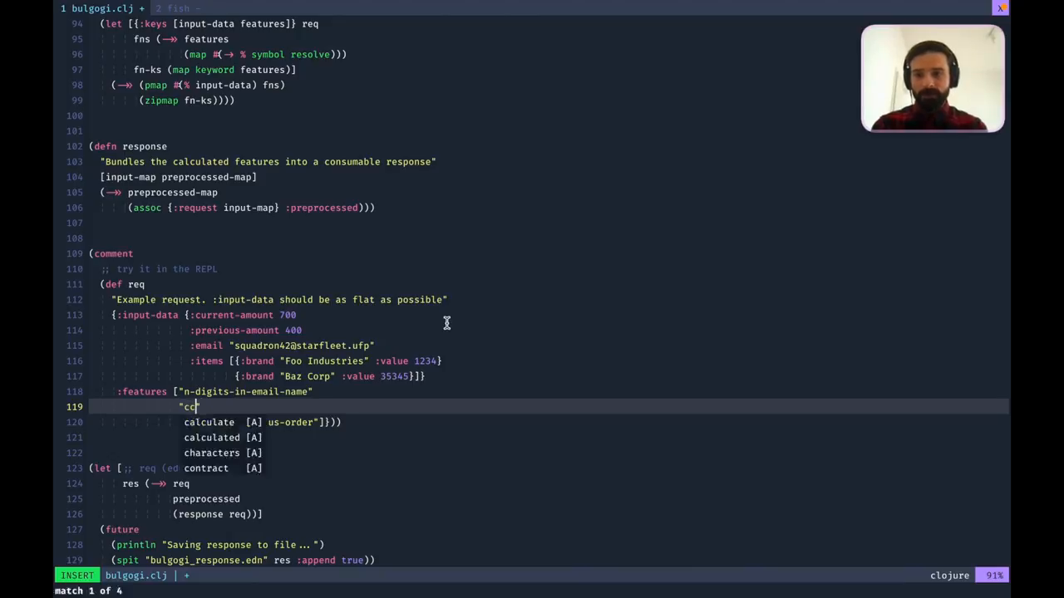